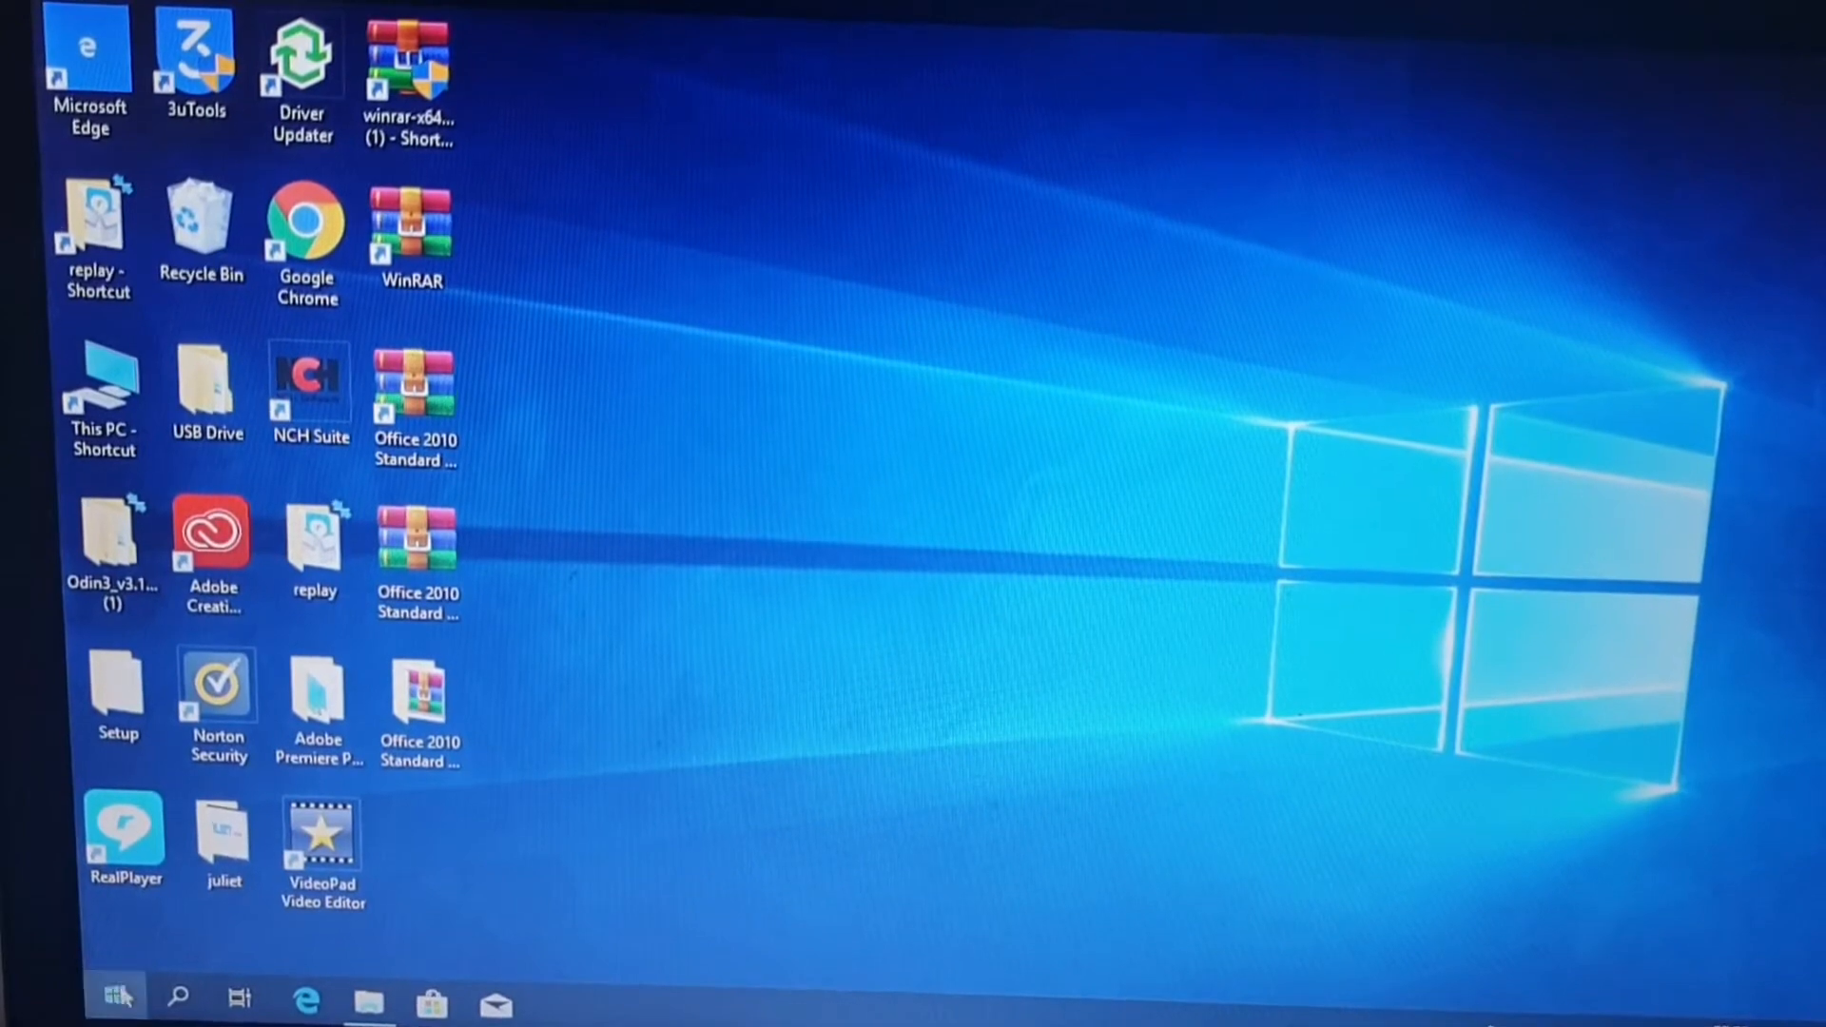
Step: Bring up the Start menu with its installed apps list and pinned tiles
{"action": "left_click", "coordinate": [113, 999]}
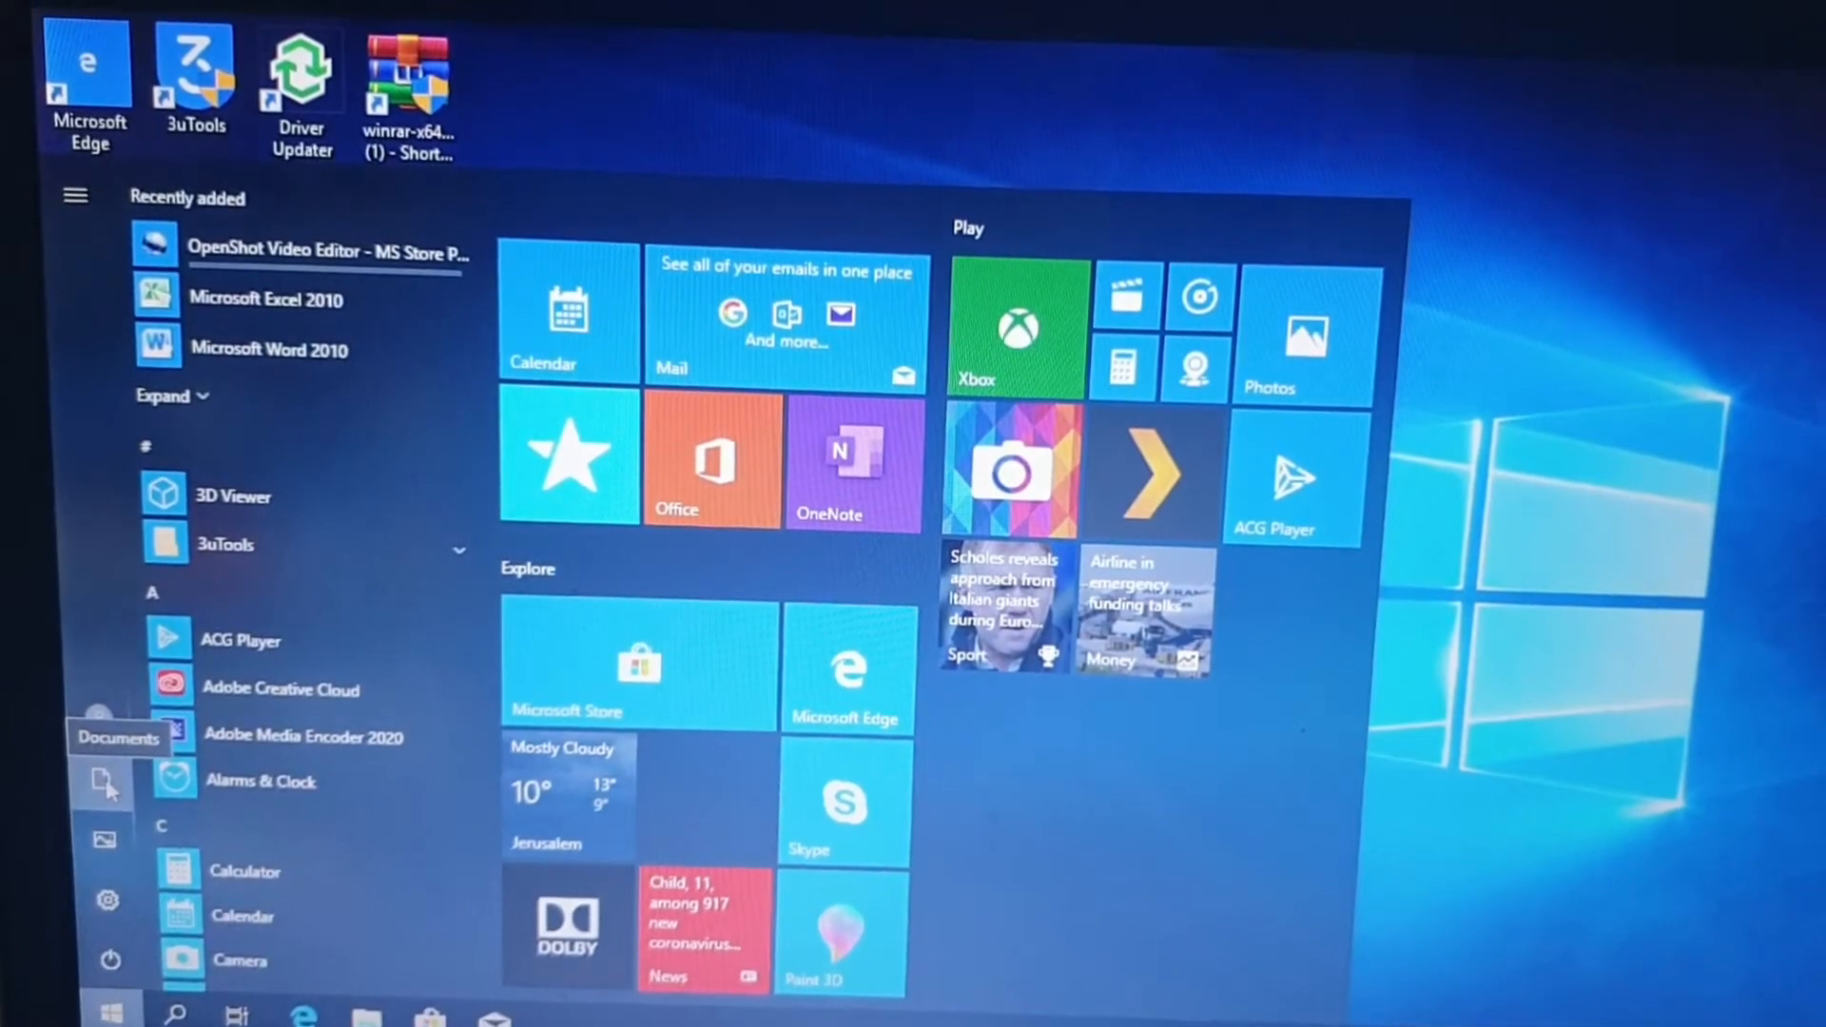
Step: Show This PC in File Explorer with its folders, devices and drives
{"action": "left_click", "coordinate": [107, 782]}
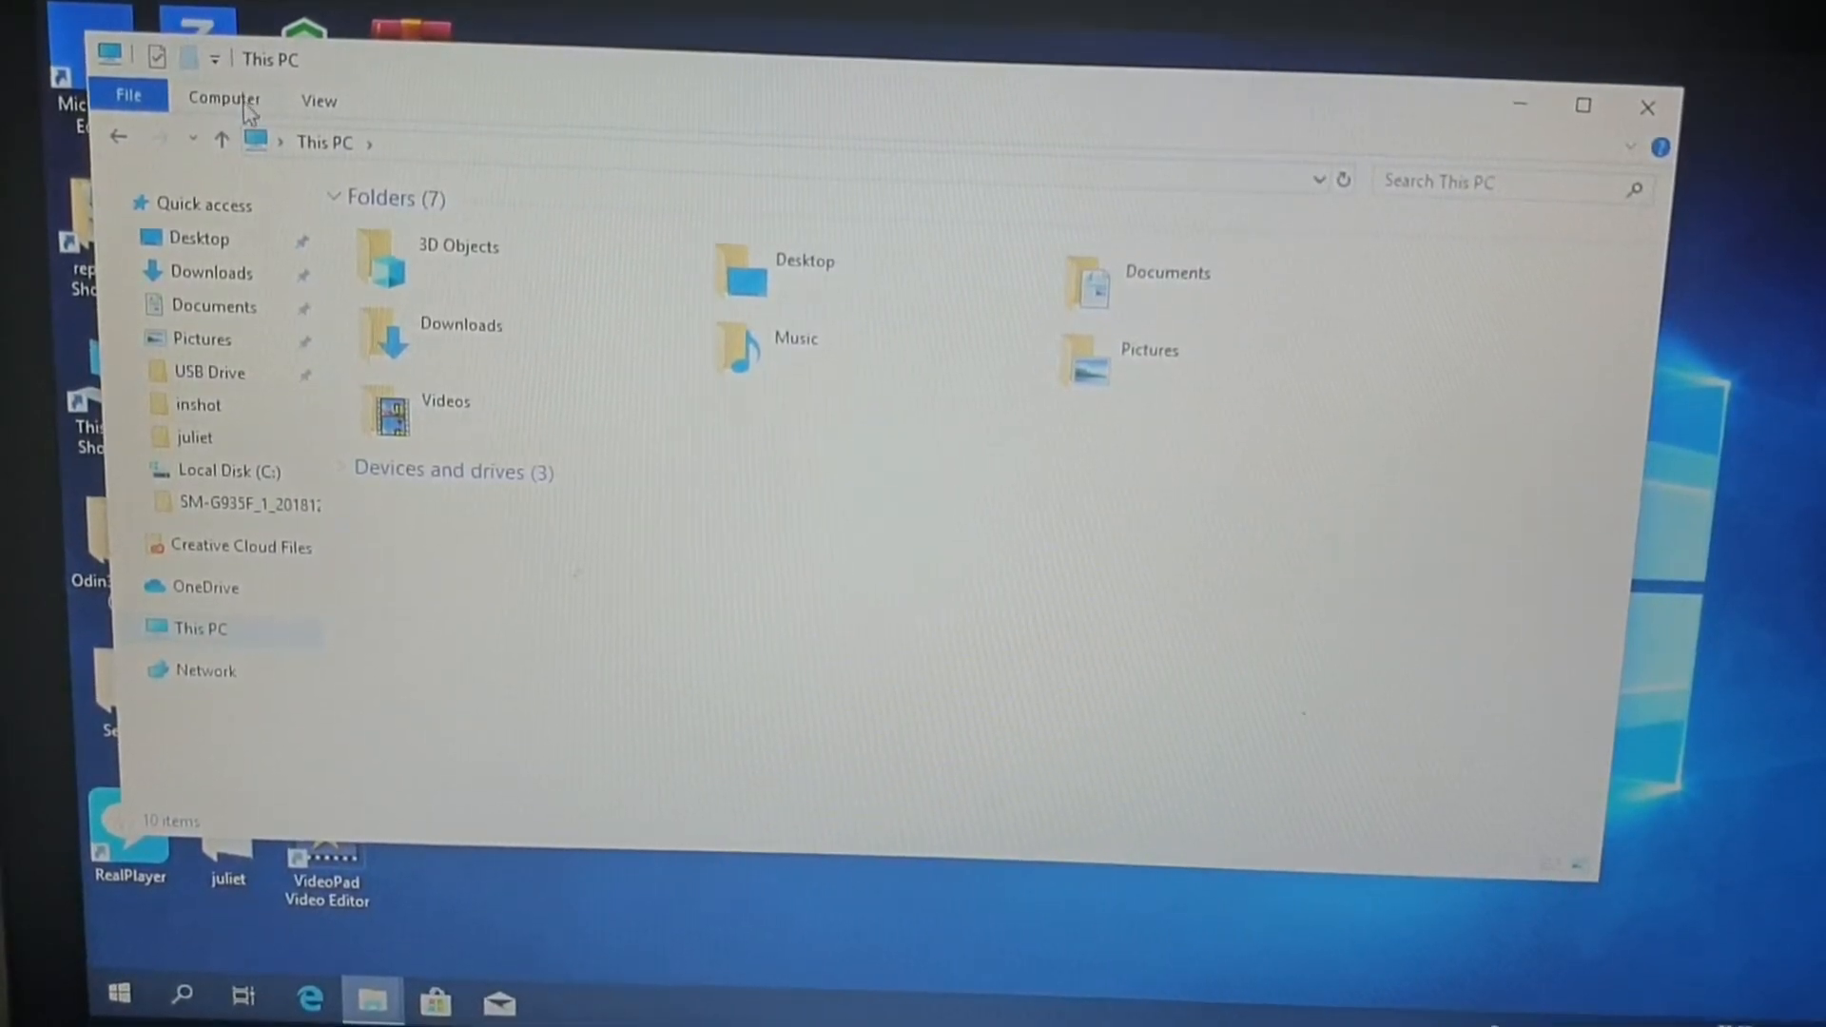
Step: Reveal the Computer ribbon group with System properties, settings and manage options
{"action": "left_click", "coordinate": [225, 99]}
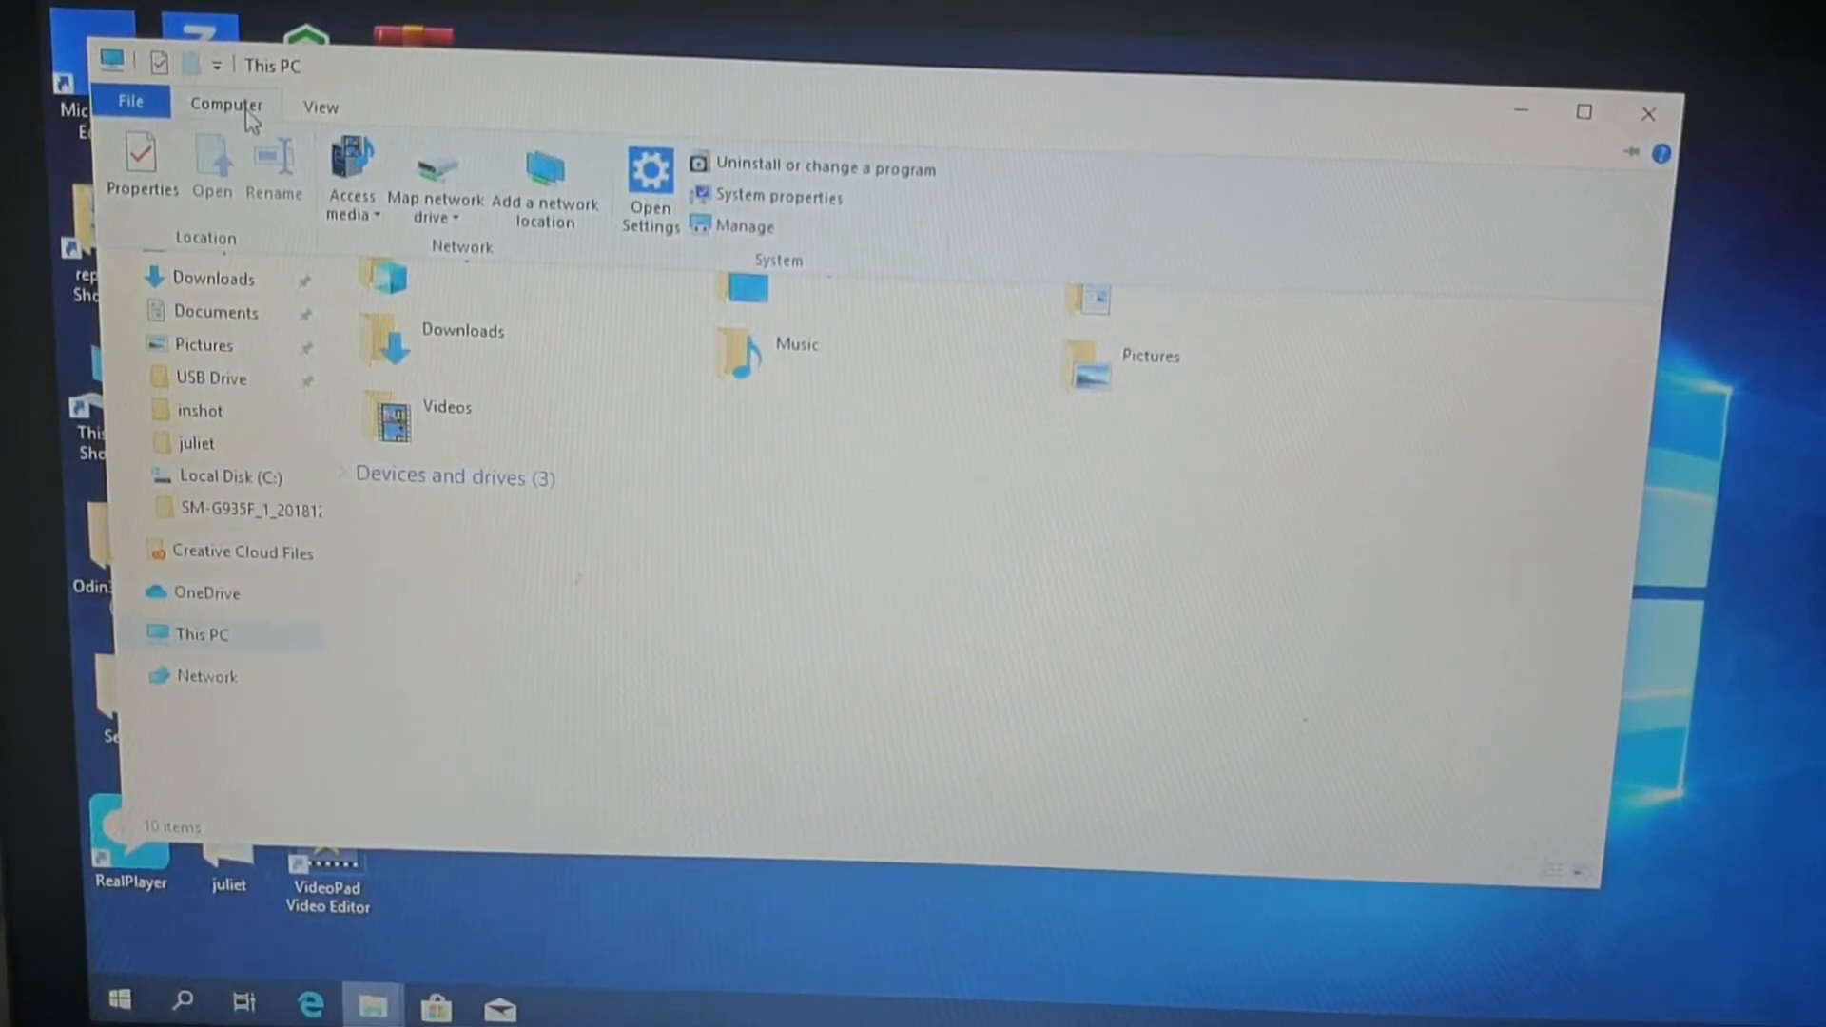
{"action": "mouse_move", "coordinate": [141, 164]}
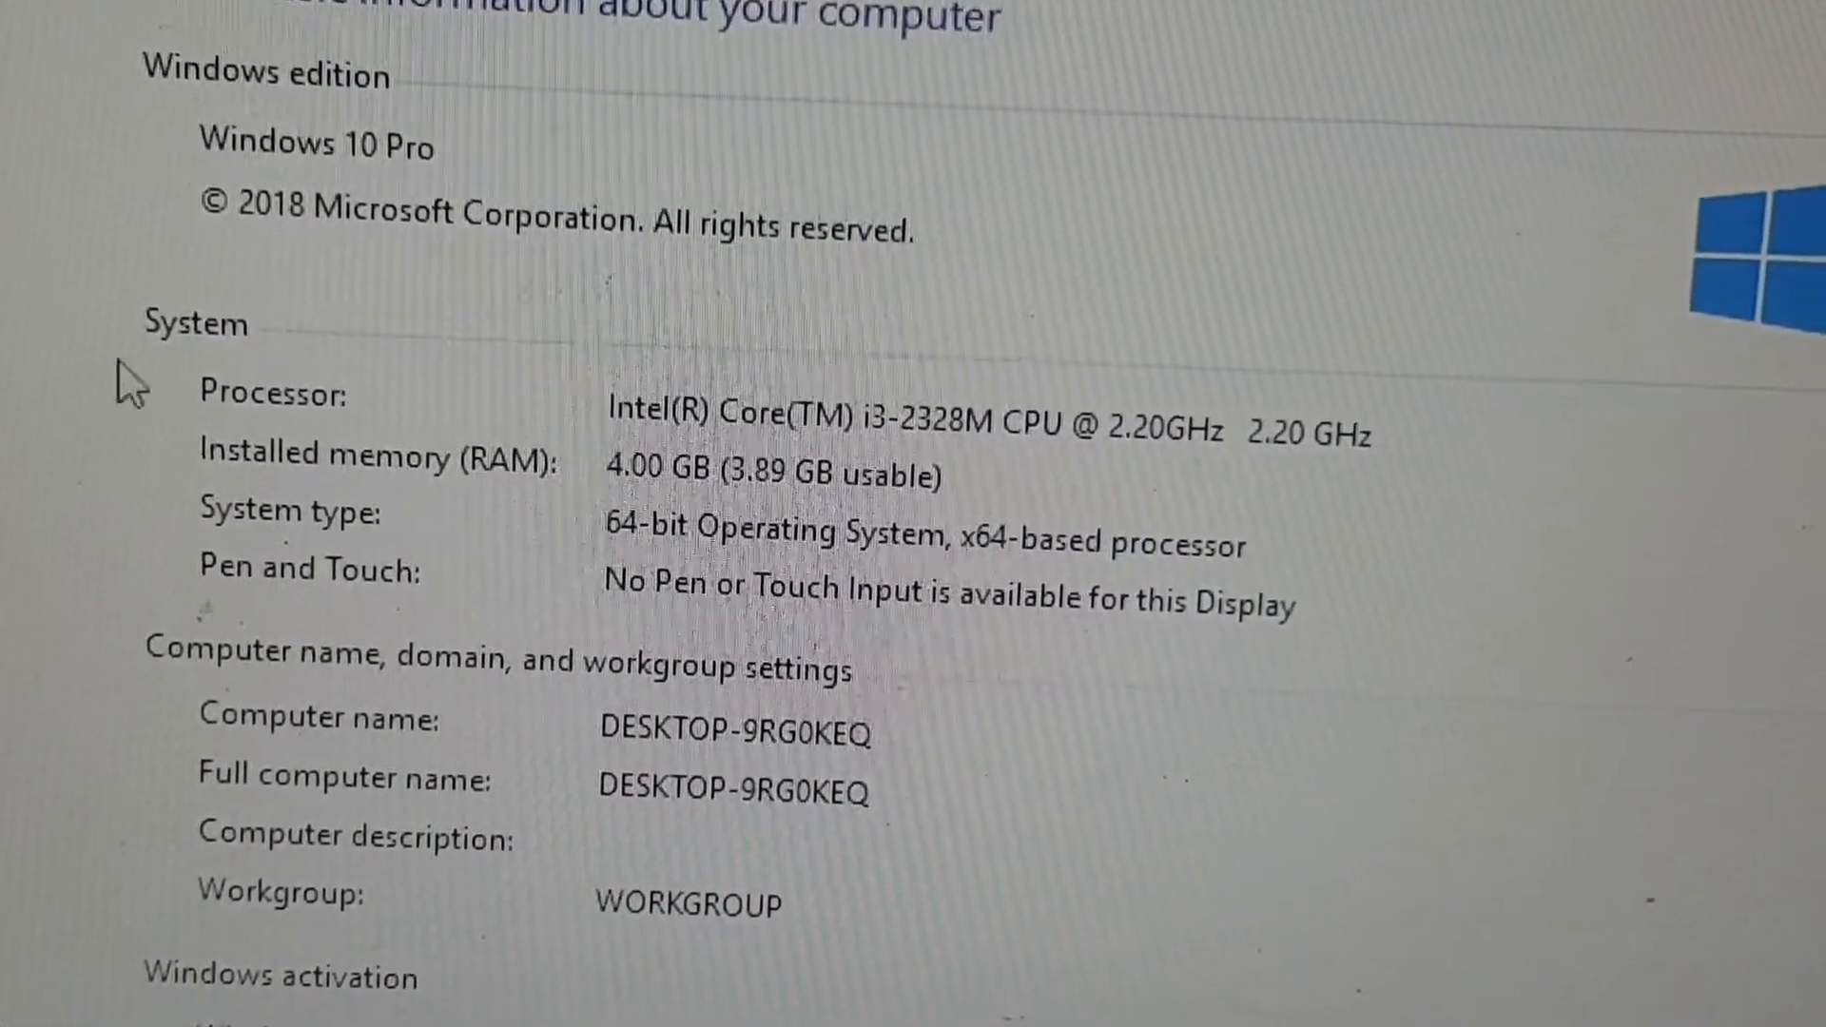
{"action": "mouse_move", "coordinate": [351, 571]}
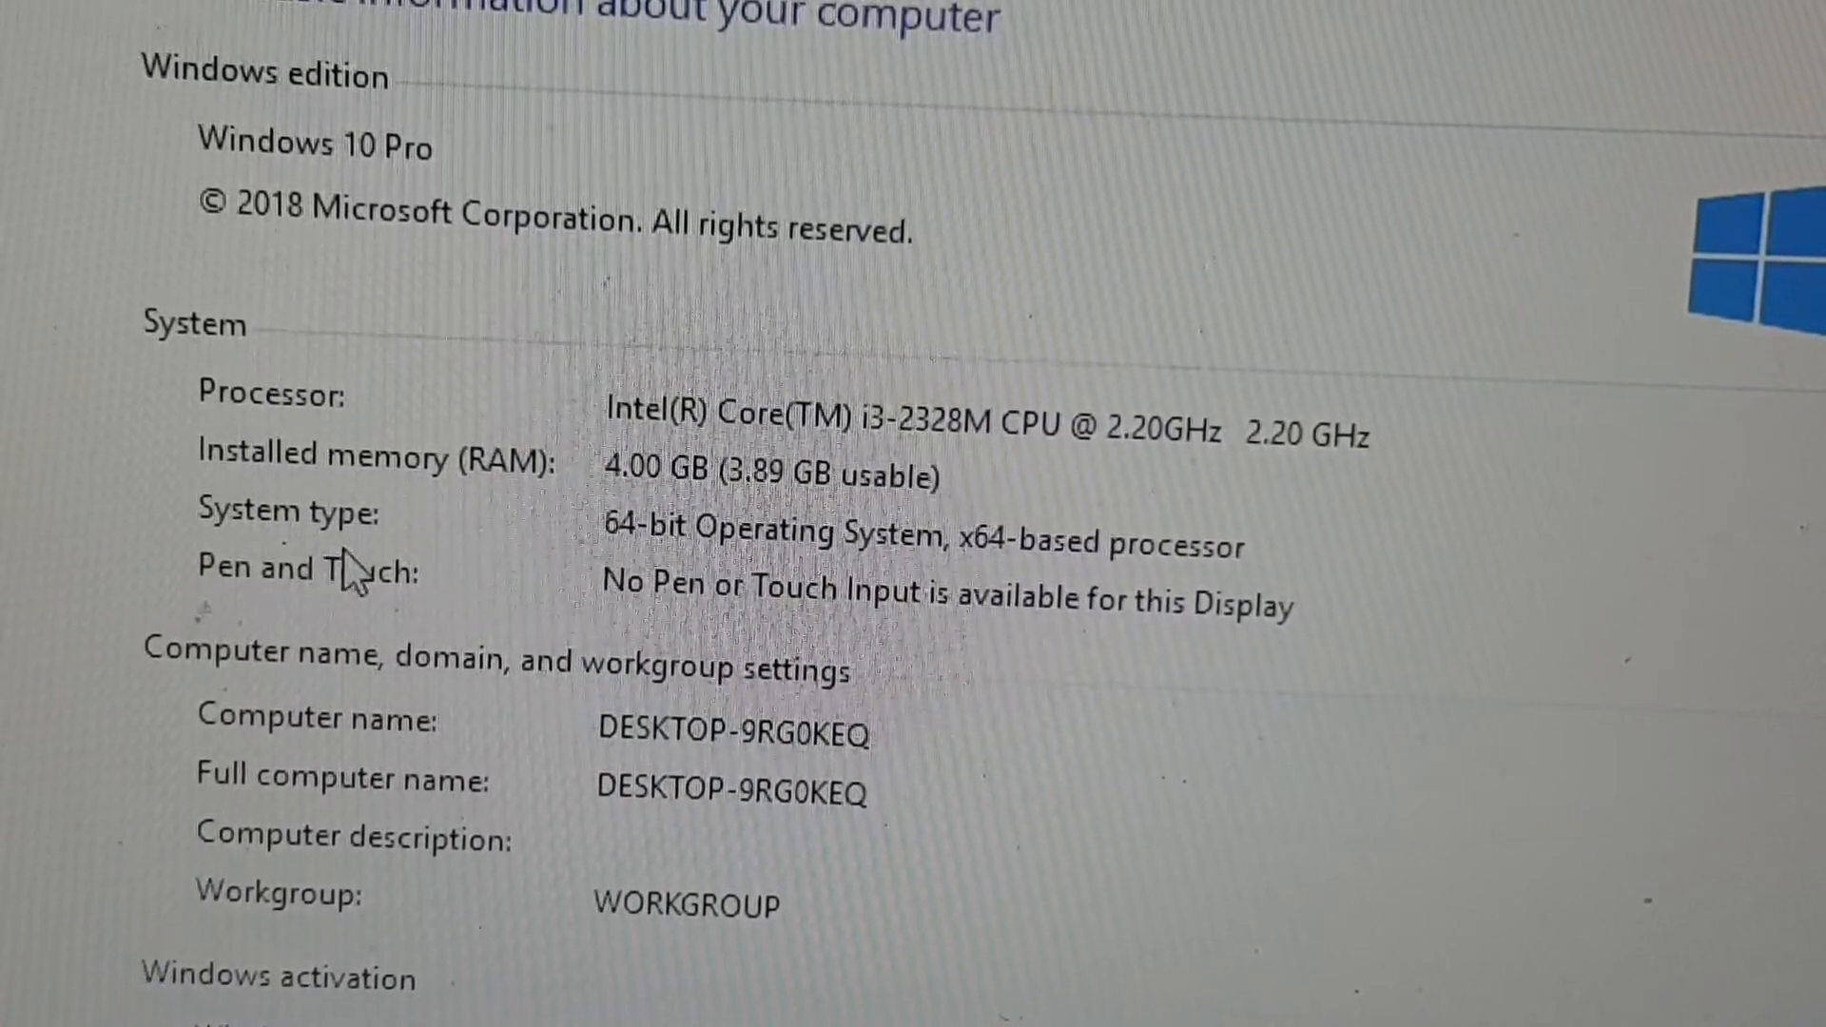